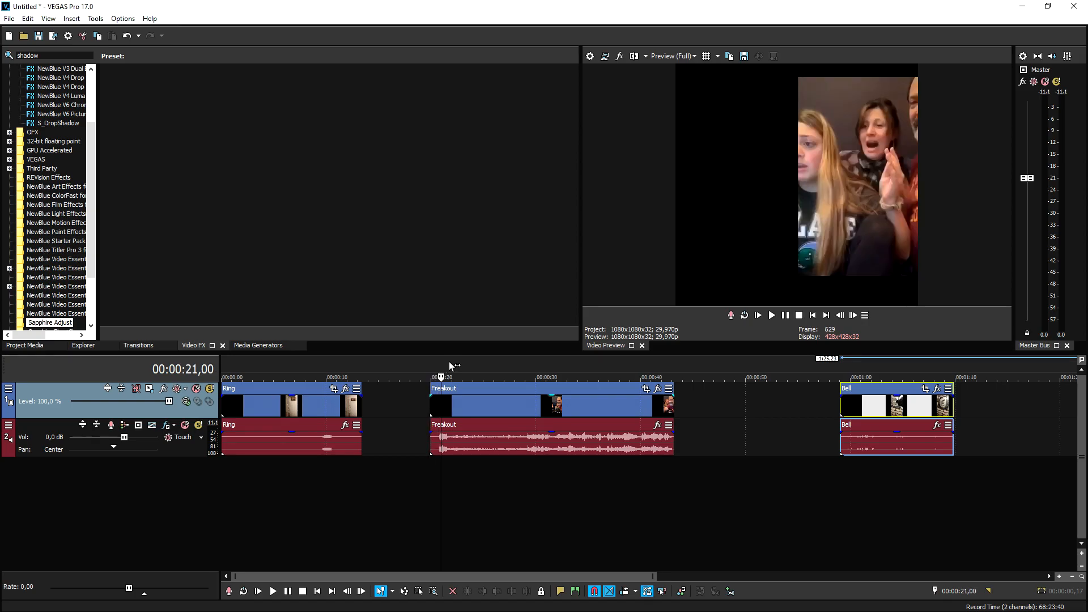
{"action": "mouse_move", "coordinate": [545, 372]}
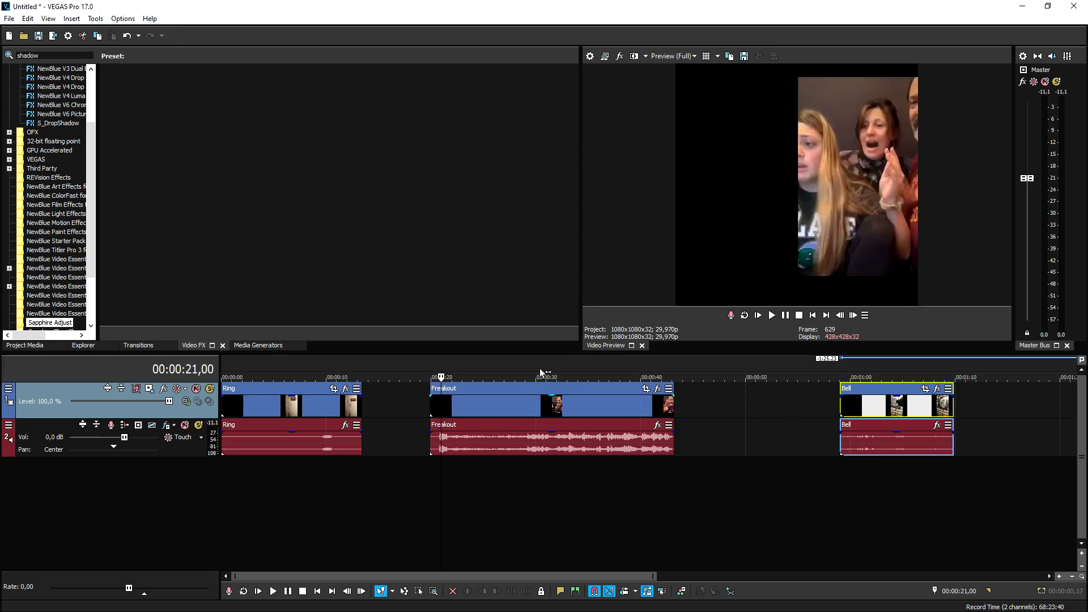
- Move the Bell clip and its audio to start at 00:00:00 on the timeline
{"action": "left_click", "coordinate": [272, 591]}
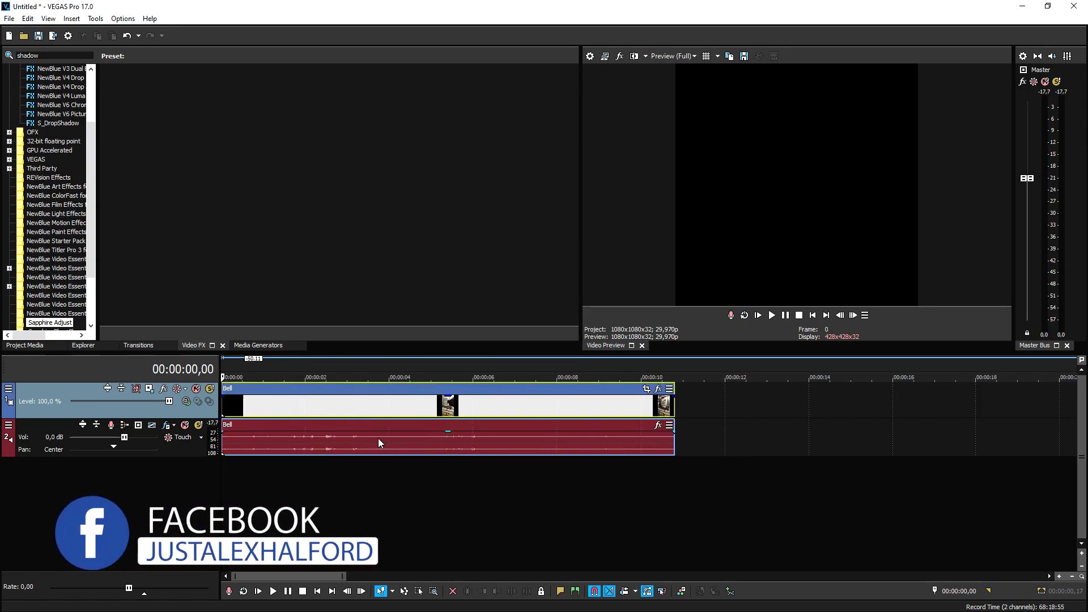
- Trim the Bell clip to a few seconds at 0 and place the Ring clip right after it
{"action": "left_click", "coordinate": [367, 378]}
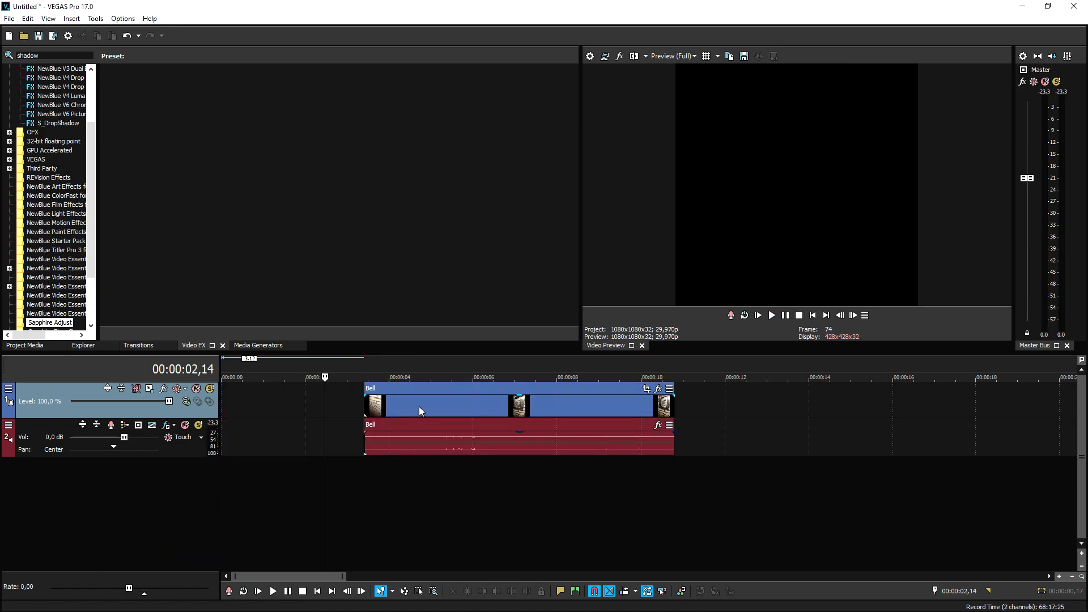
{"action": "left_click", "coordinate": [273, 592]}
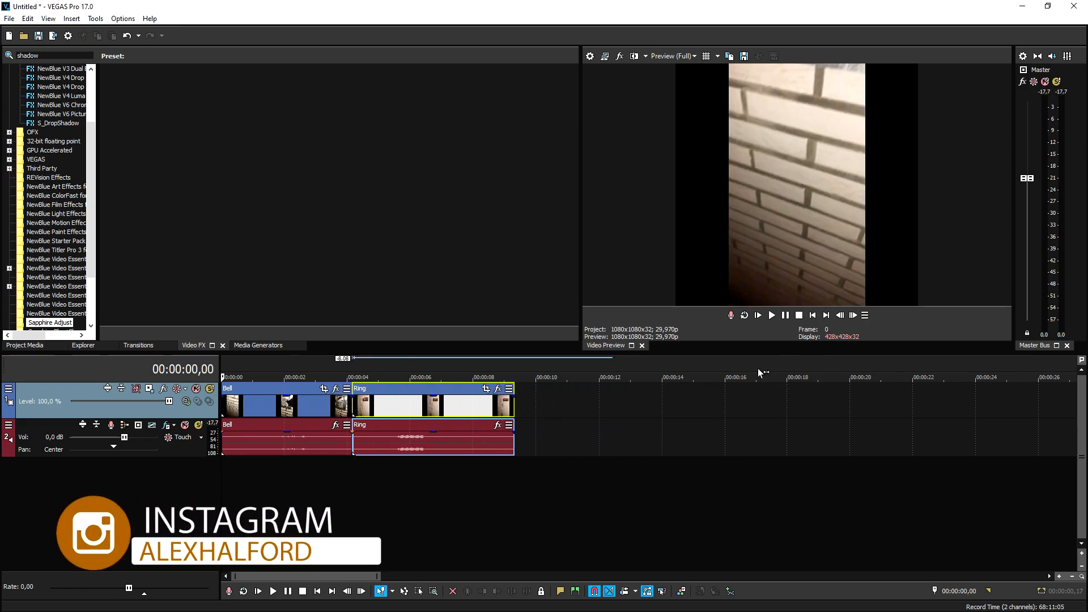
- Put the Freakout clip on new tracks beside the Ring clip and split it into several pieces
{"action": "left_click", "coordinate": [273, 590]}
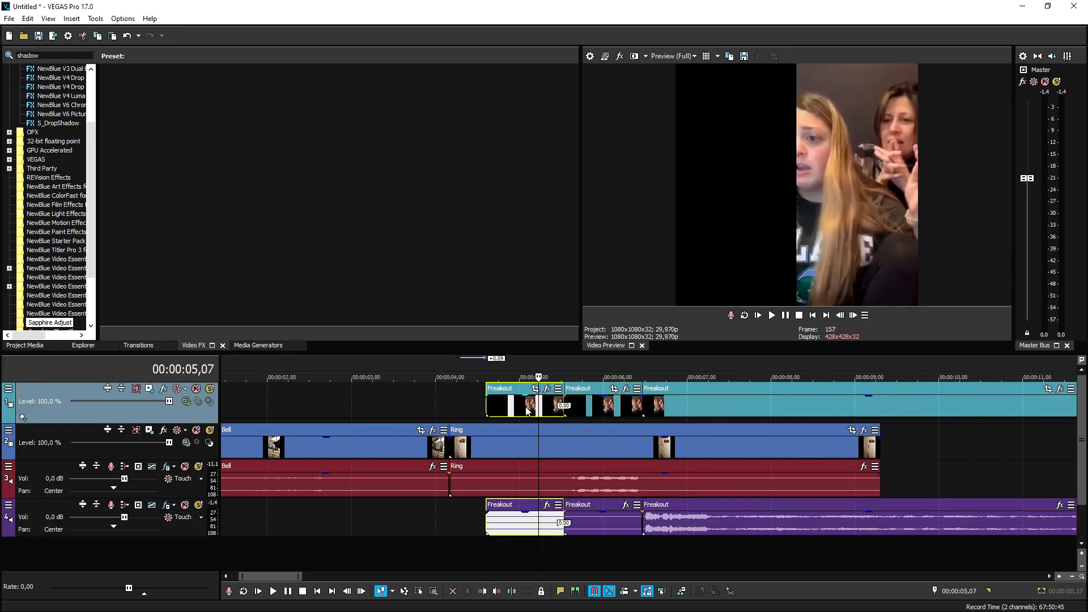
- Make a Freakout piece a reversed subclip and move the Bell/Ring video track above Freakout
{"action": "right_click", "coordinate": [527, 409]}
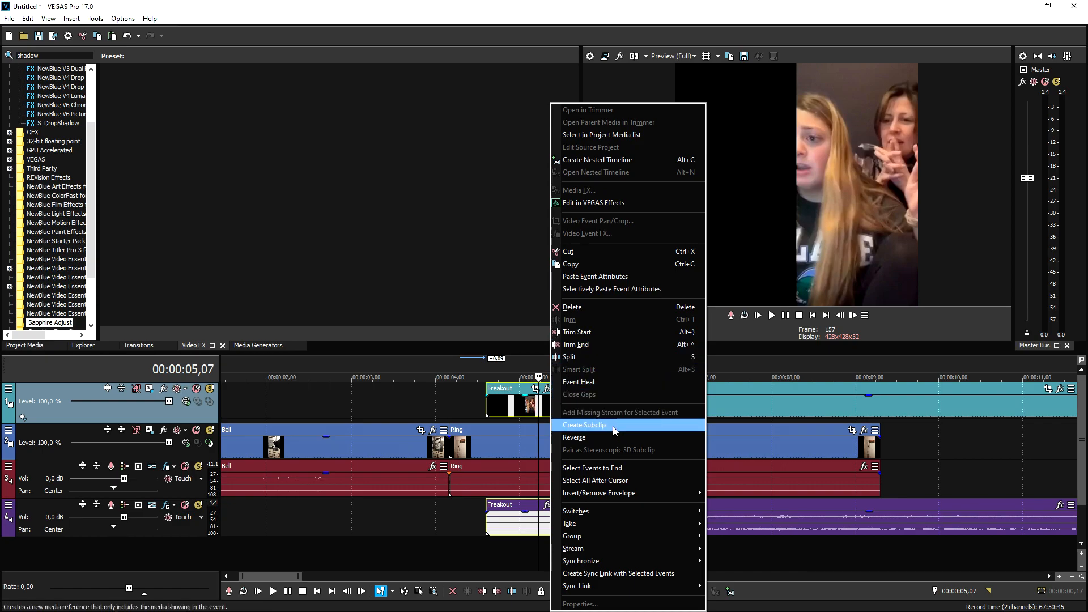
{"action": "left_click", "coordinate": [584, 425]}
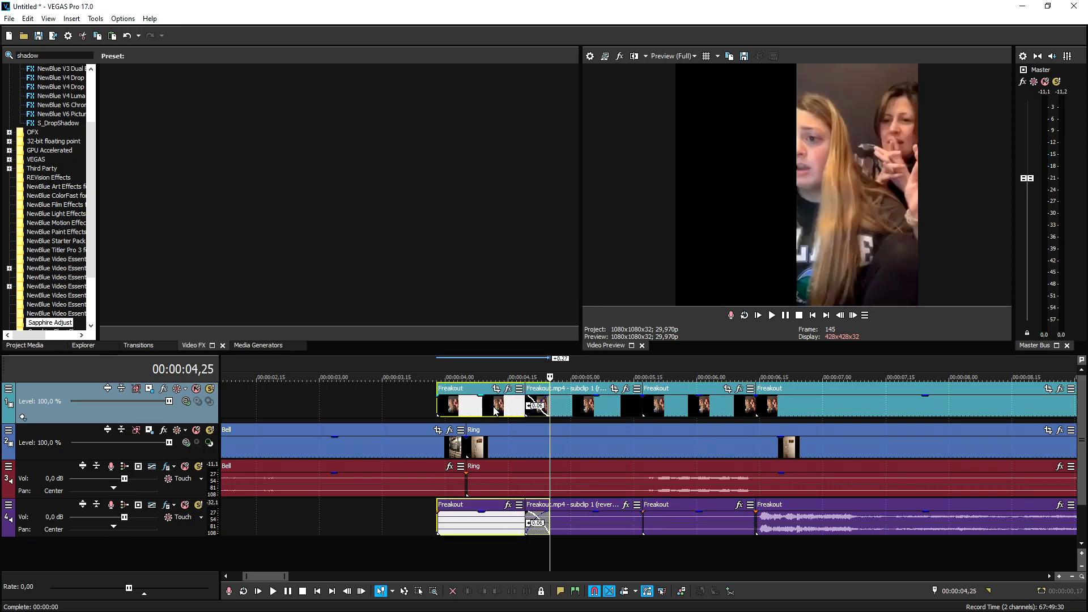
{"action": "left_click", "coordinate": [272, 590]}
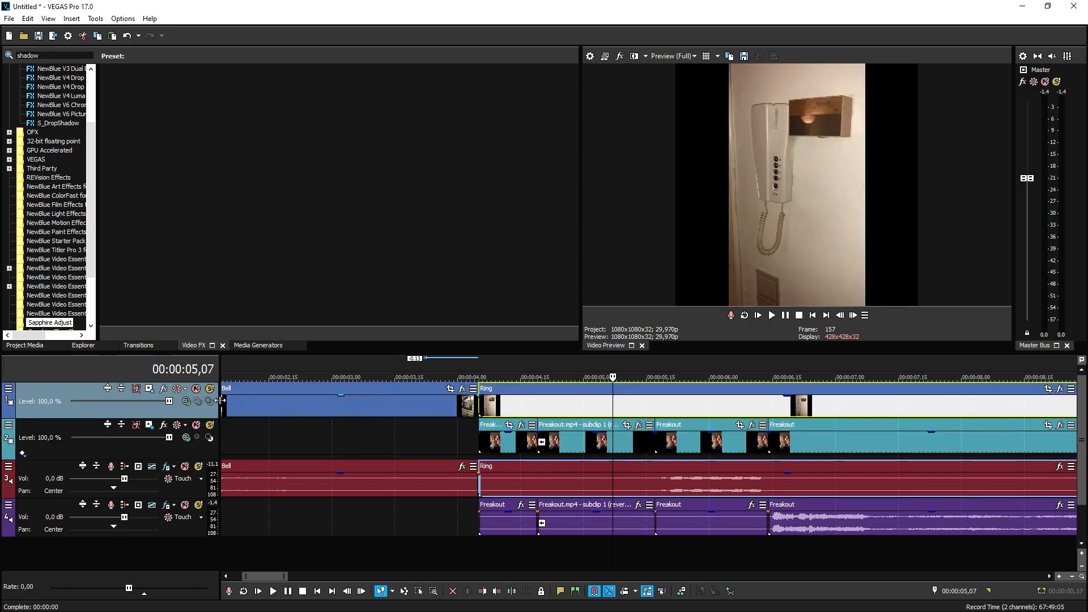
- Shift Track 1 to X -254.57 via Track Motion, then cut the Ring clip and subclip a piece
{"action": "left_click", "coordinate": [148, 389]}
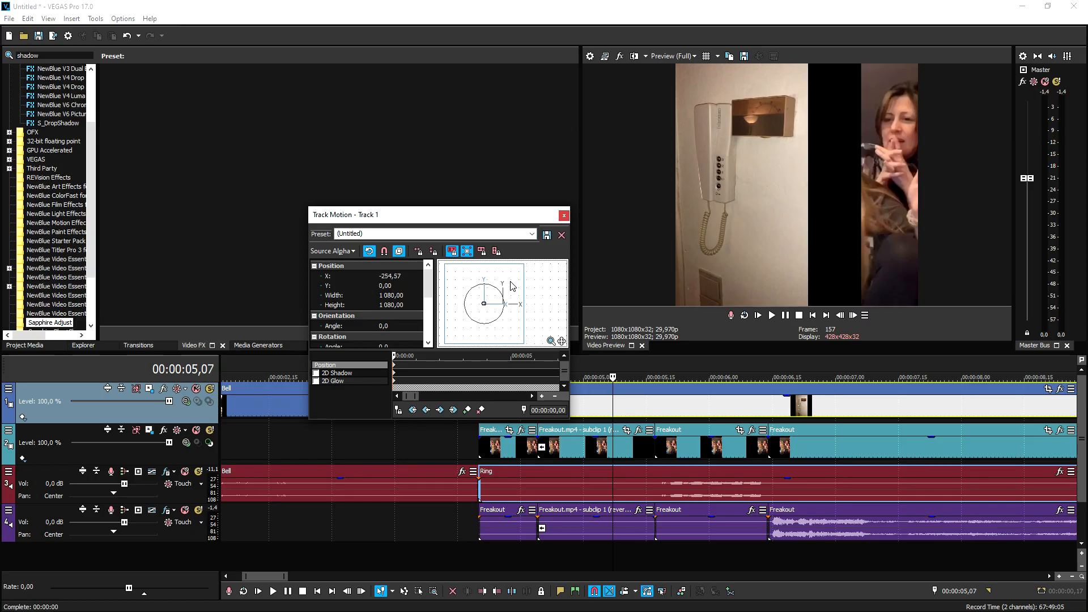
{"action": "left_click", "coordinate": [563, 215]}
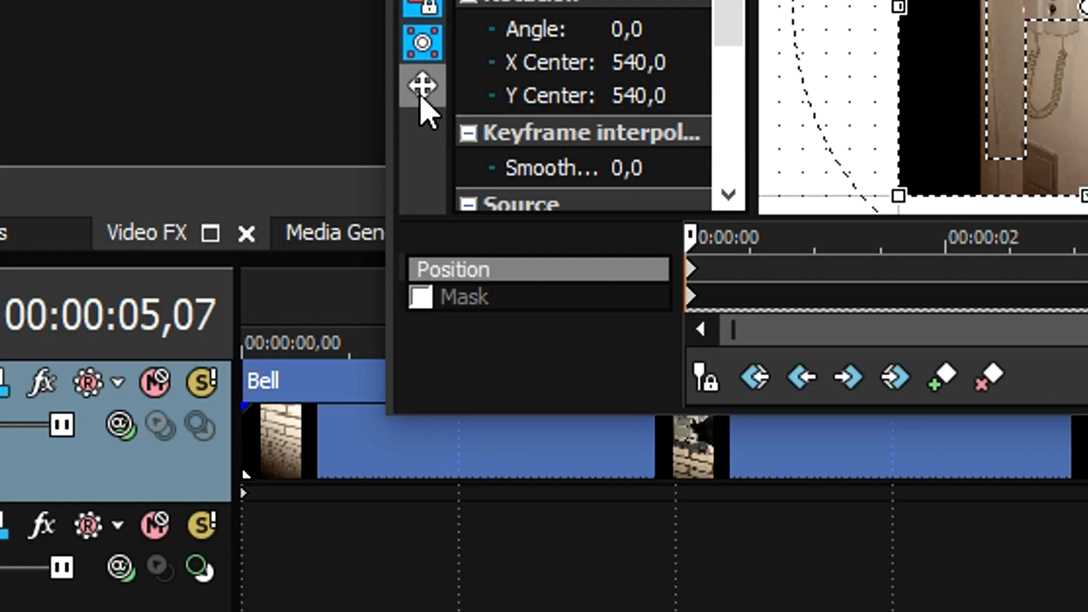
{"action": "left_click", "coordinate": [421, 297]}
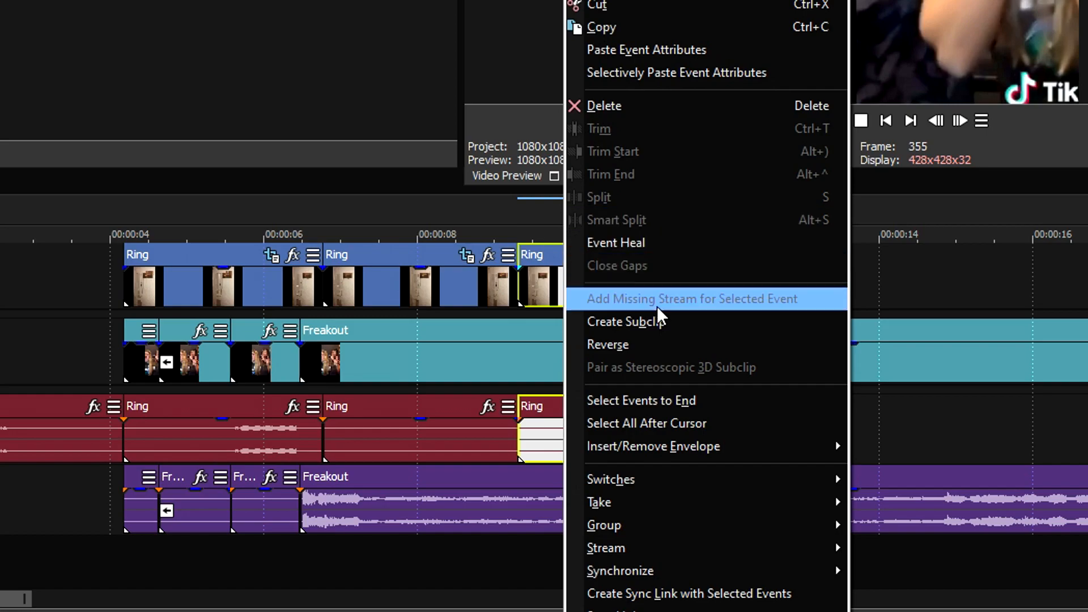
{"action": "left_click", "coordinate": [607, 344]}
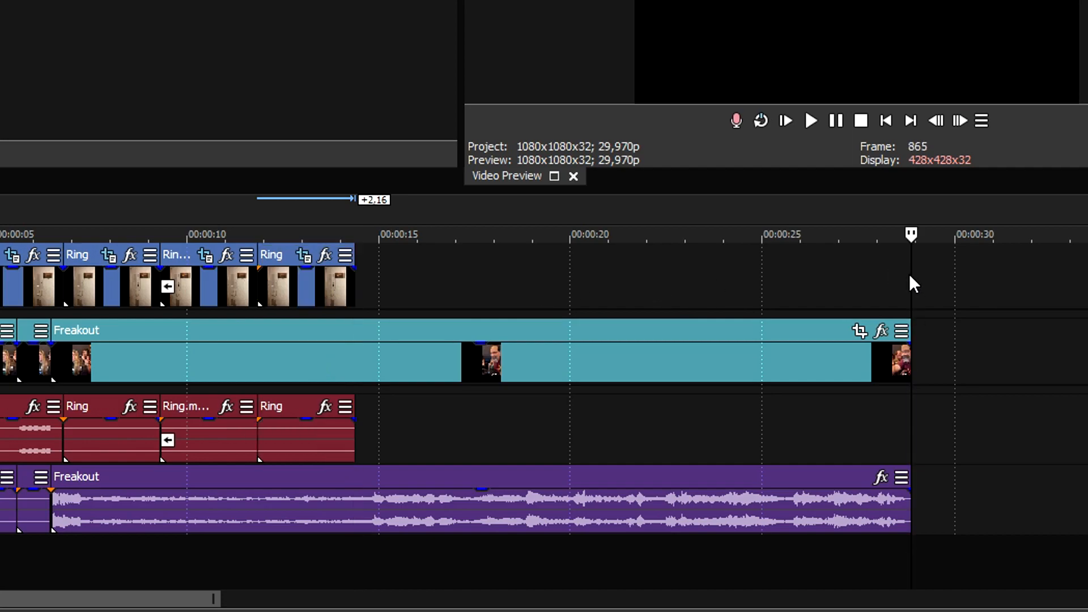
- Reverse the Ring subclip and repeat Ring clips up to where Freakout ends
{"action": "left_click", "coordinate": [215, 233]}
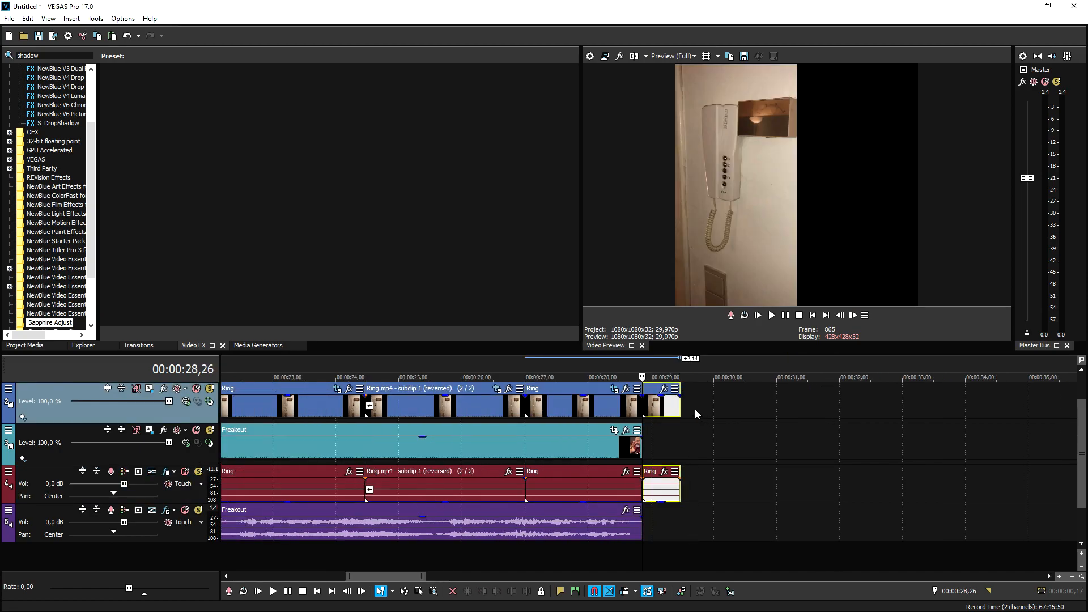
- Give Bell its own top track with Width 1966.88, X 17.83, Y -374.41 in Track Motion
{"action": "key", "text": "home"}
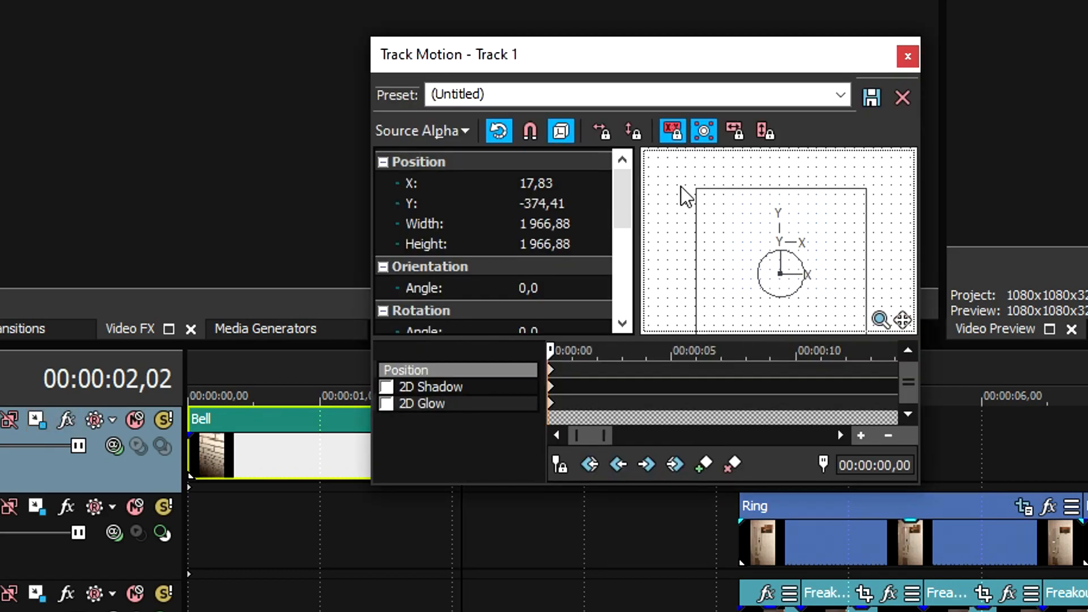
- Duplicate the Bell track and begin adjusting the second Bell track's frame in Track Motion
{"action": "left_click", "coordinate": [907, 56]}
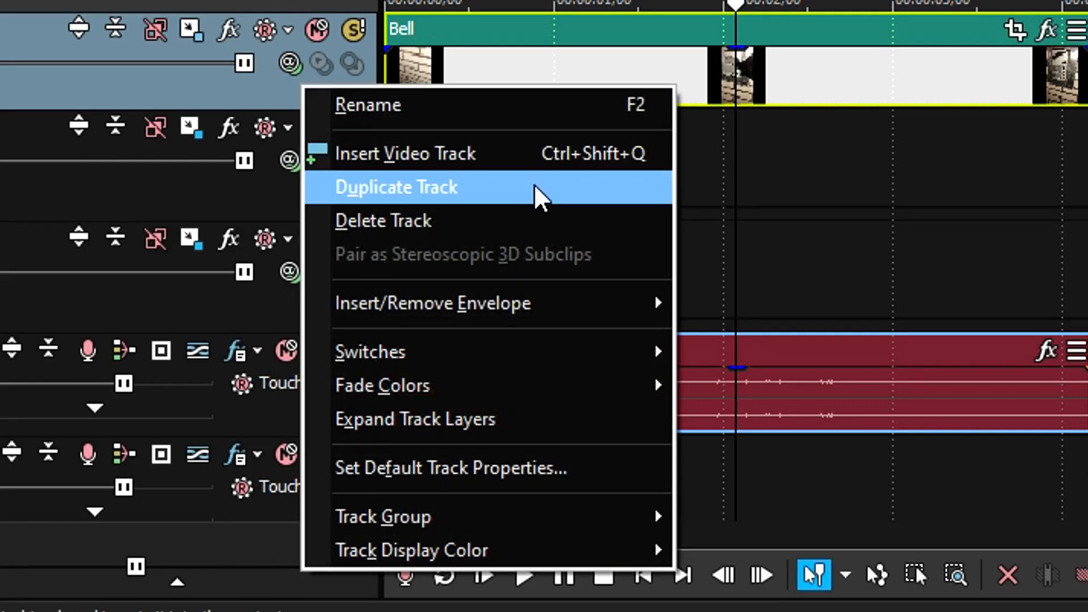
{"action": "left_click", "coordinate": [395, 187]}
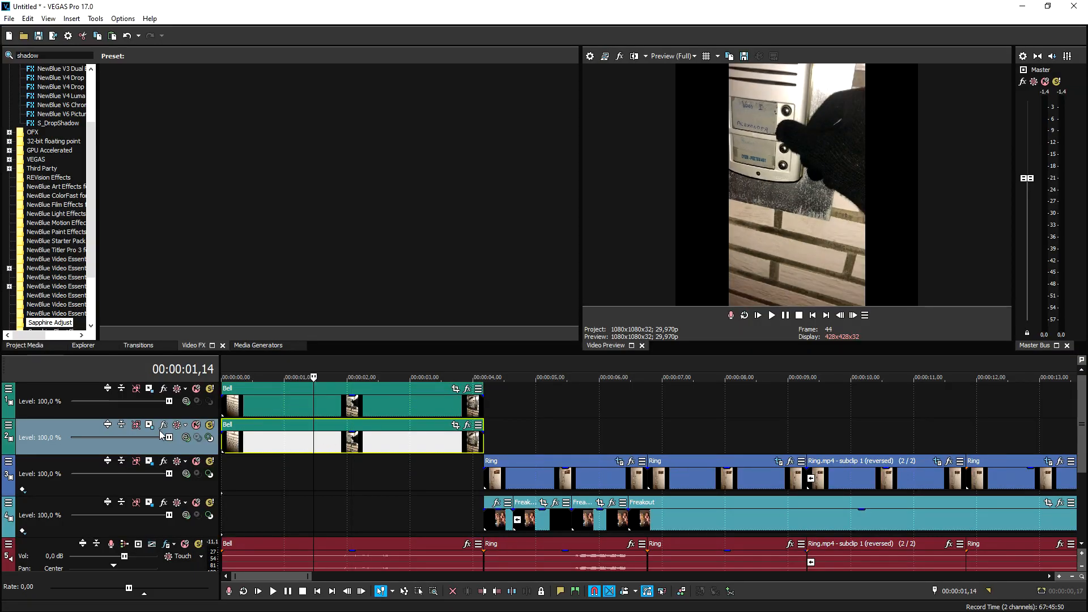
{"action": "left_click", "coordinate": [137, 424]}
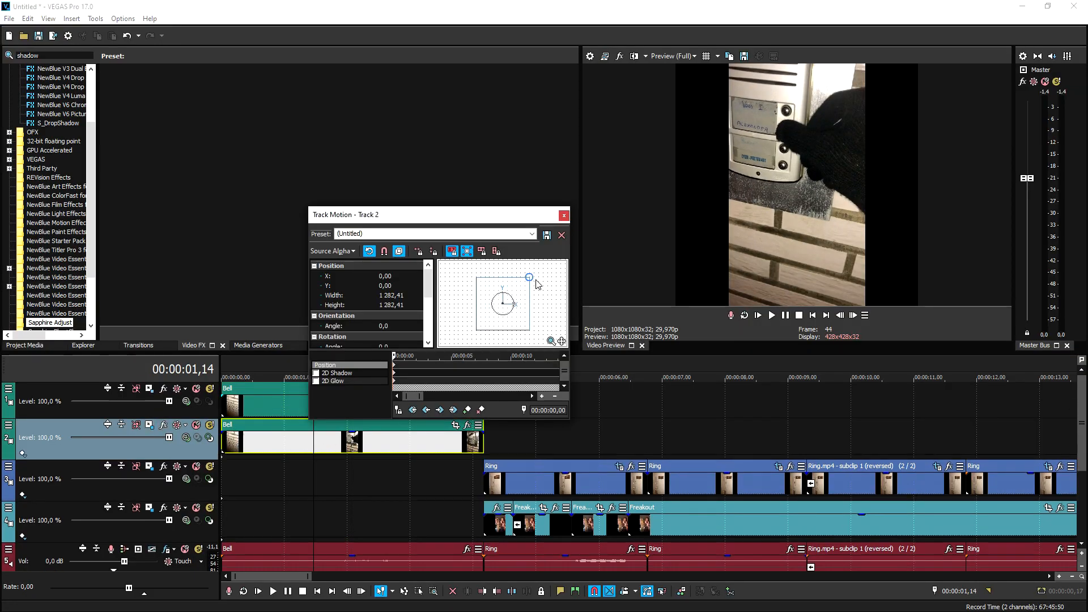
{"action": "left_click", "coordinate": [561, 235]}
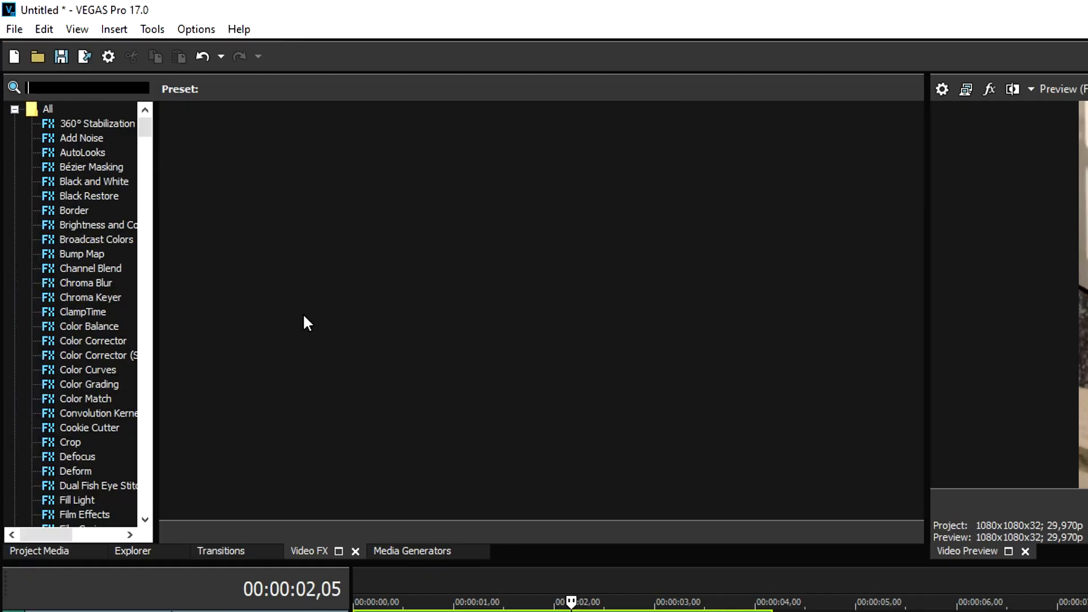
- Show the Gaussian Blur presets in the Video FX plug-in list
{"action": "scroll", "scroll_direction": "down", "scroll_amount": 3}
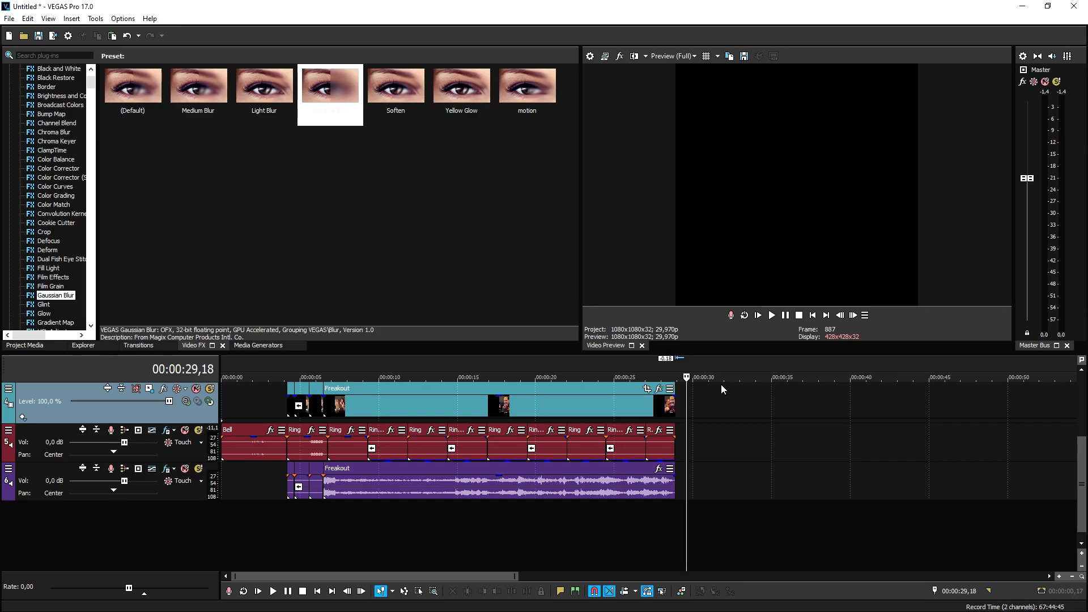
{"action": "mouse_move", "coordinate": [723, 389]}
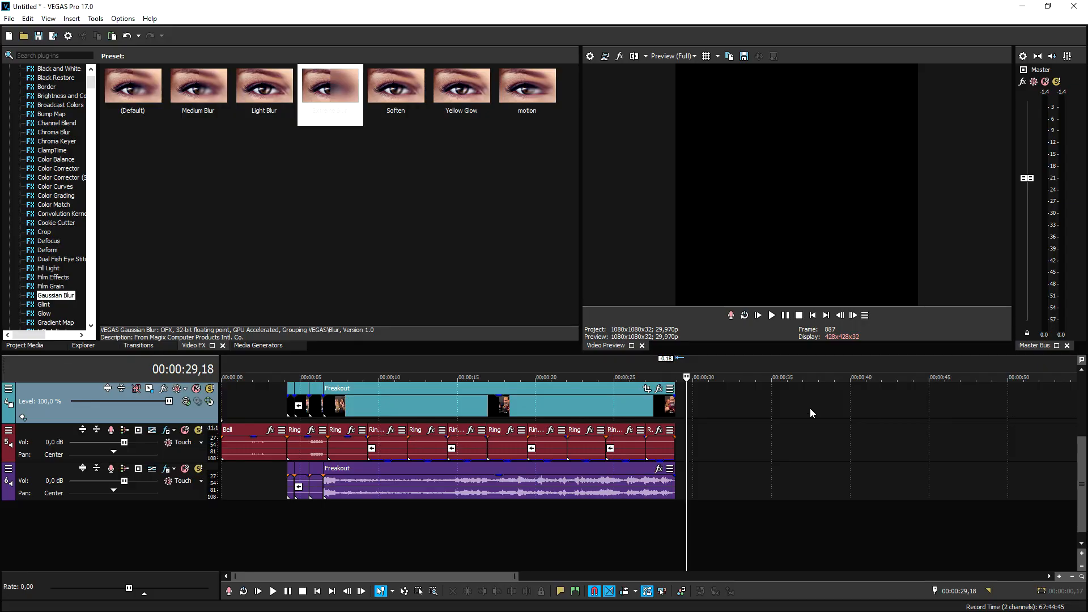
{"action": "mouse_move", "coordinate": [750, 385]}
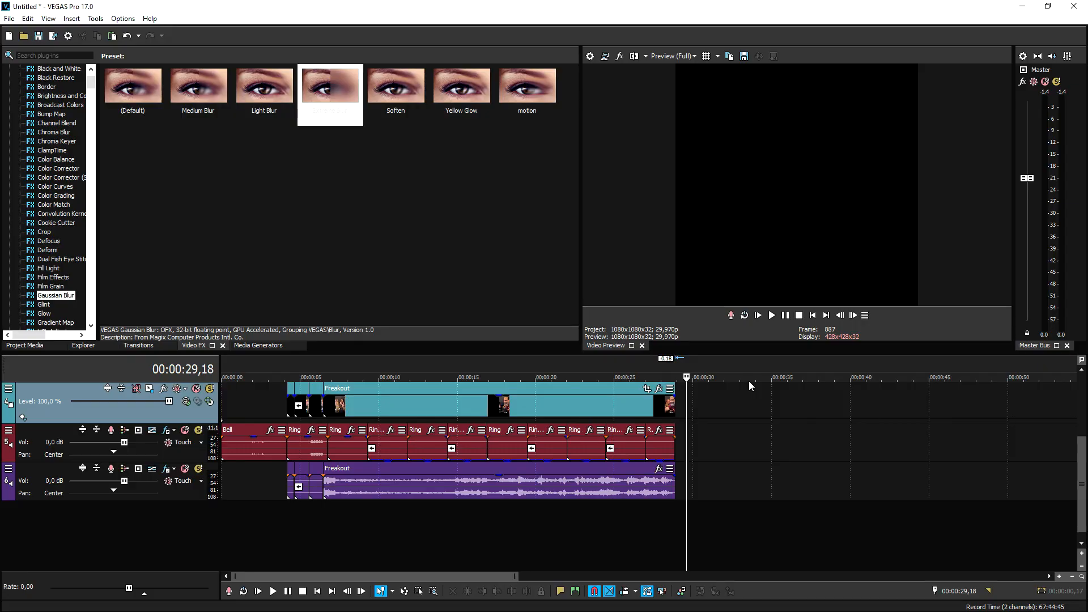
{"action": "mouse_move", "coordinate": [752, 382]}
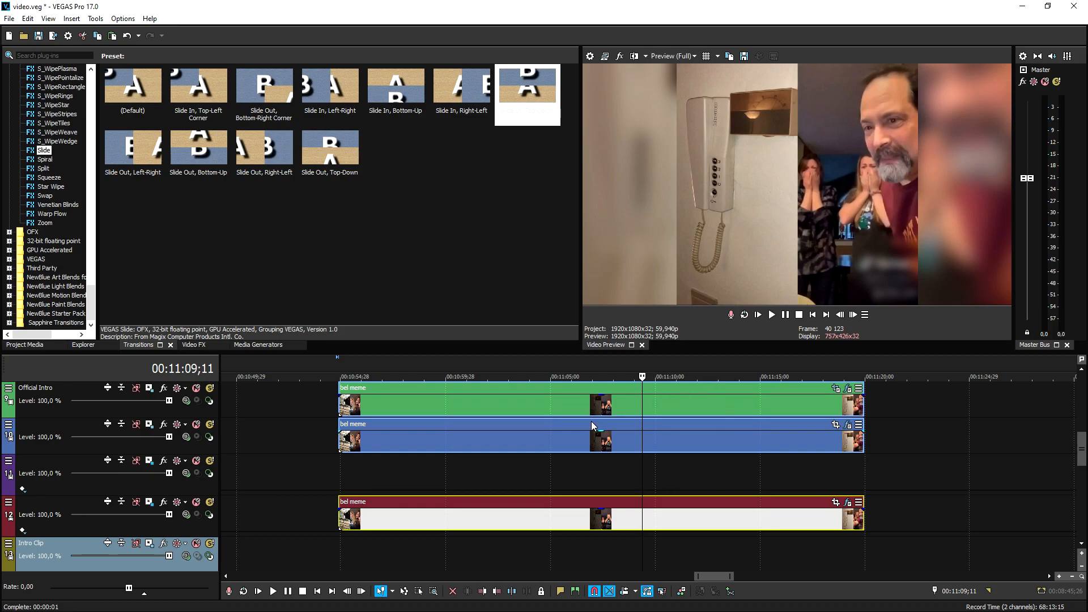
{"action": "mouse_move", "coordinate": [427, 363]}
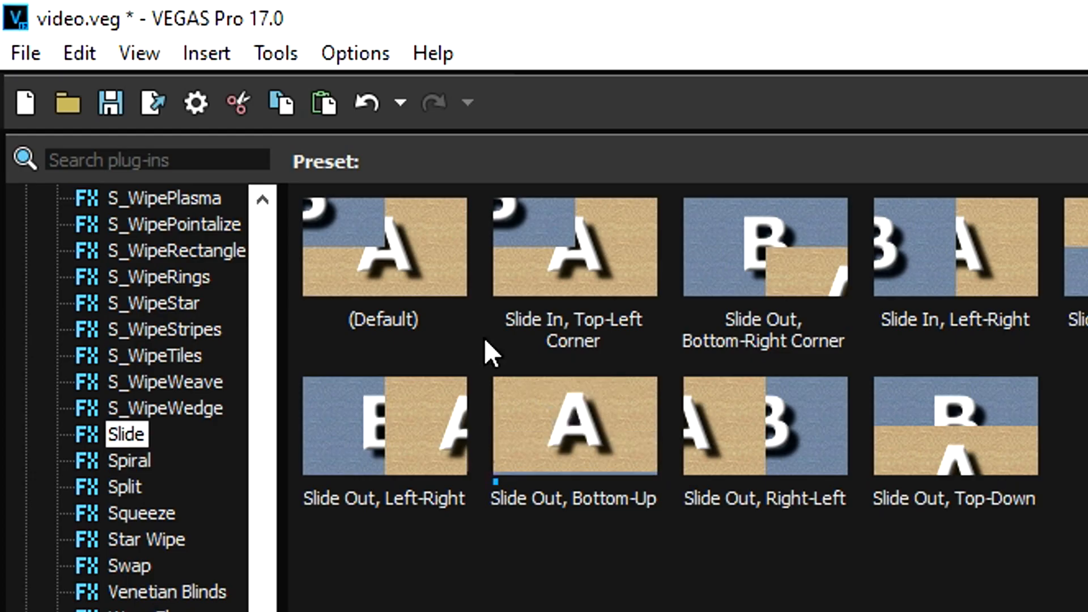
- Bring up the Render As window for video.veg from the File menu
{"action": "left_click", "coordinate": [24, 53]}
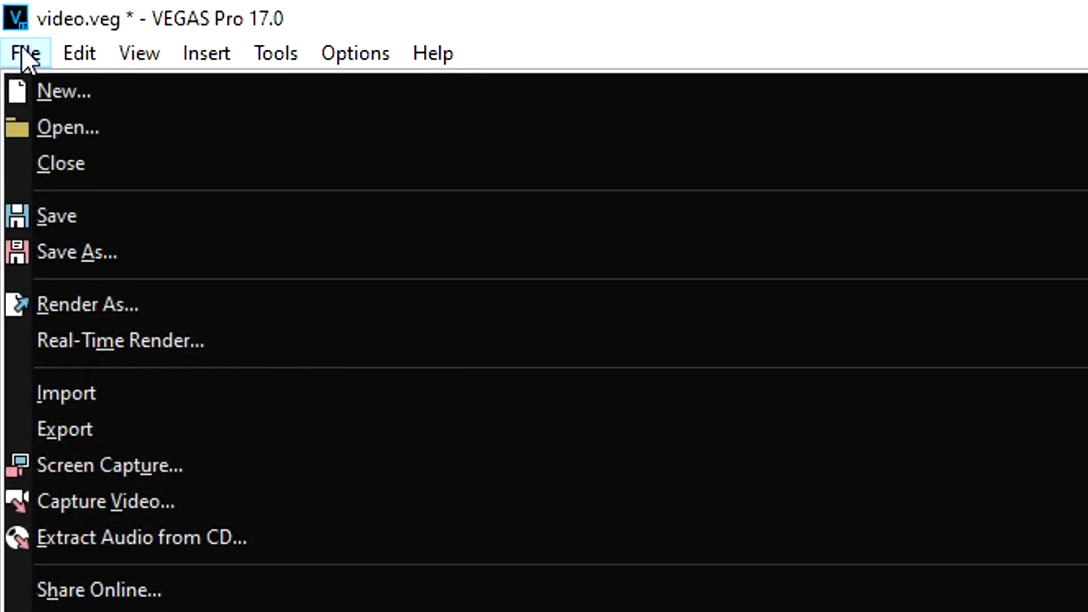
{"action": "left_click", "coordinate": [87, 304]}
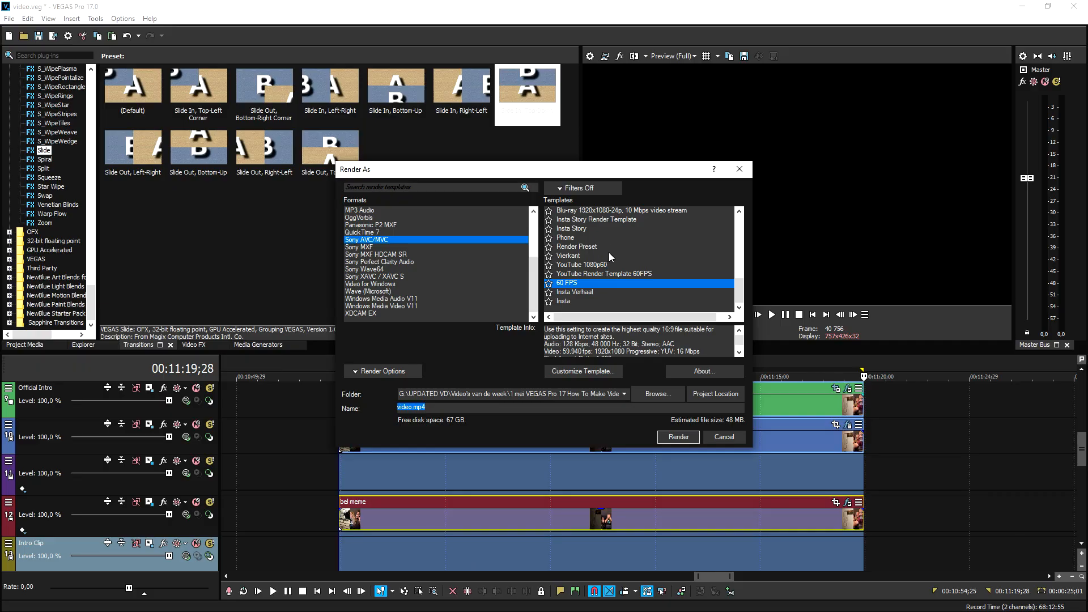
{"action": "mouse_move", "coordinate": [619, 239]}
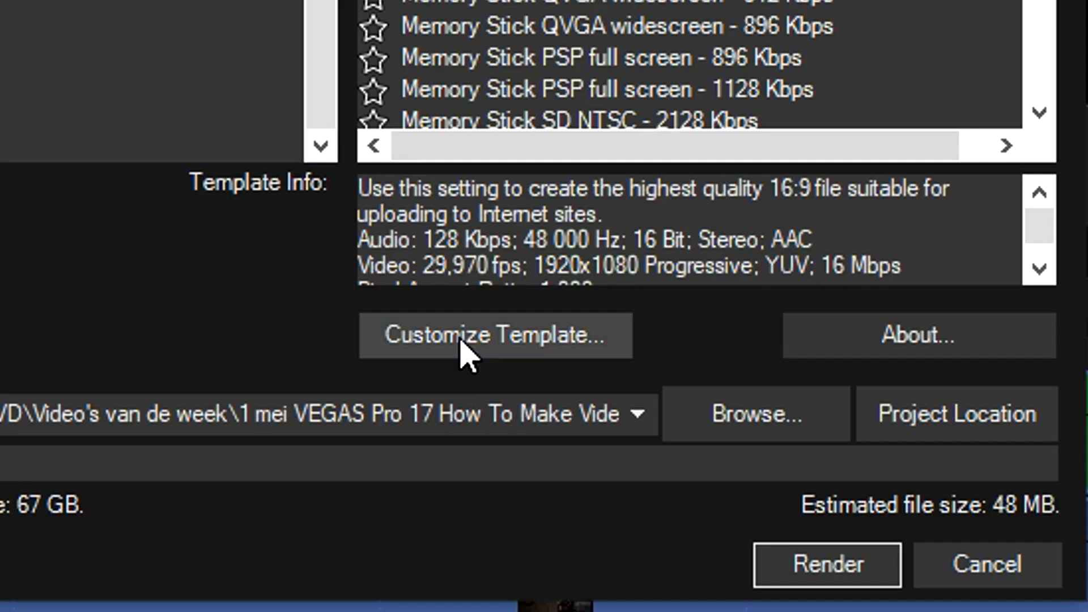
- Save the customized render settings as a new template named 'Tik Tok Render Preset'
{"action": "left_click", "coordinate": [495, 337]}
{"action": "type", "text": "T"}
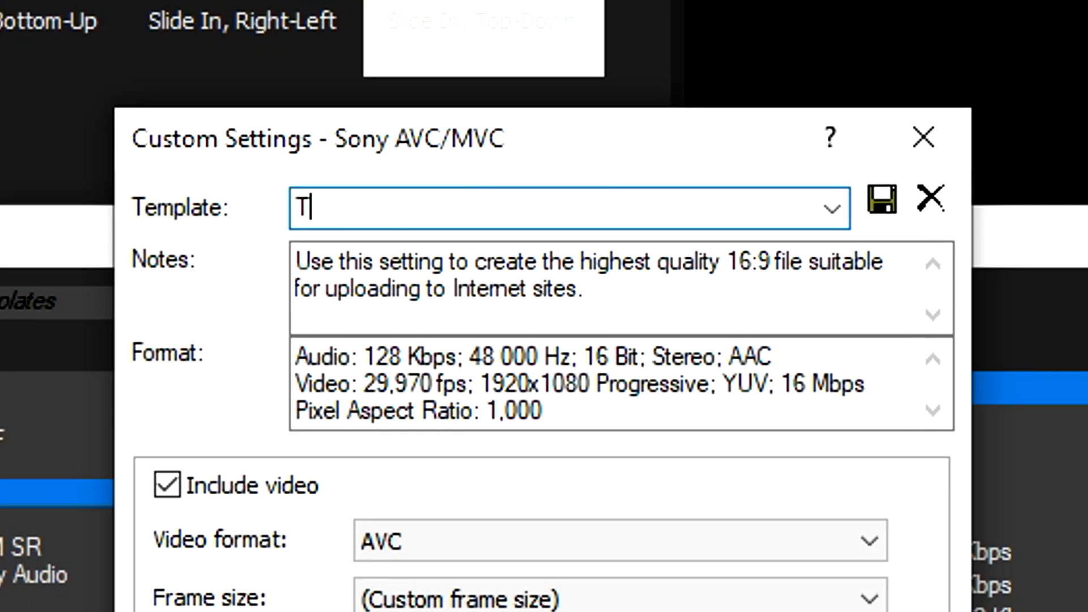
{"action": "type", "text": "ik Tok Rend"}
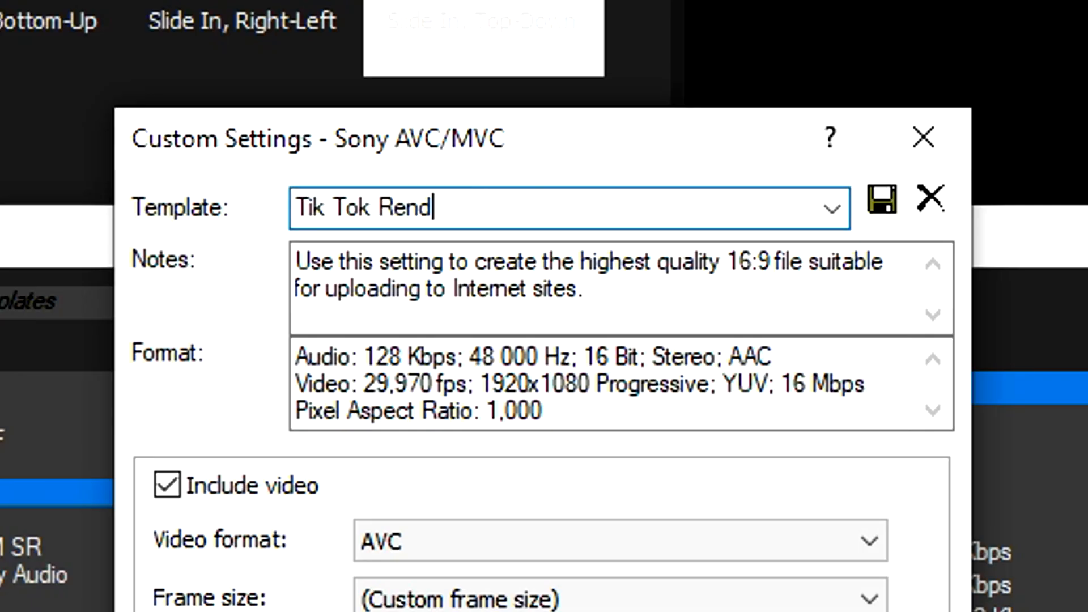
{"action": "type", "text": "er Preset"}
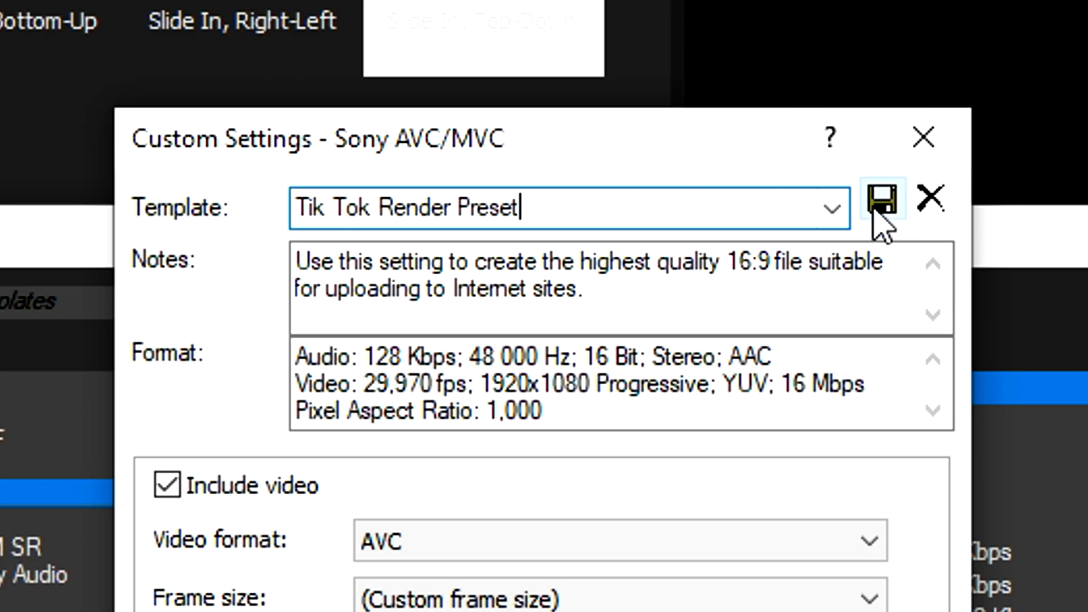
{"action": "left_click", "coordinate": [882, 199]}
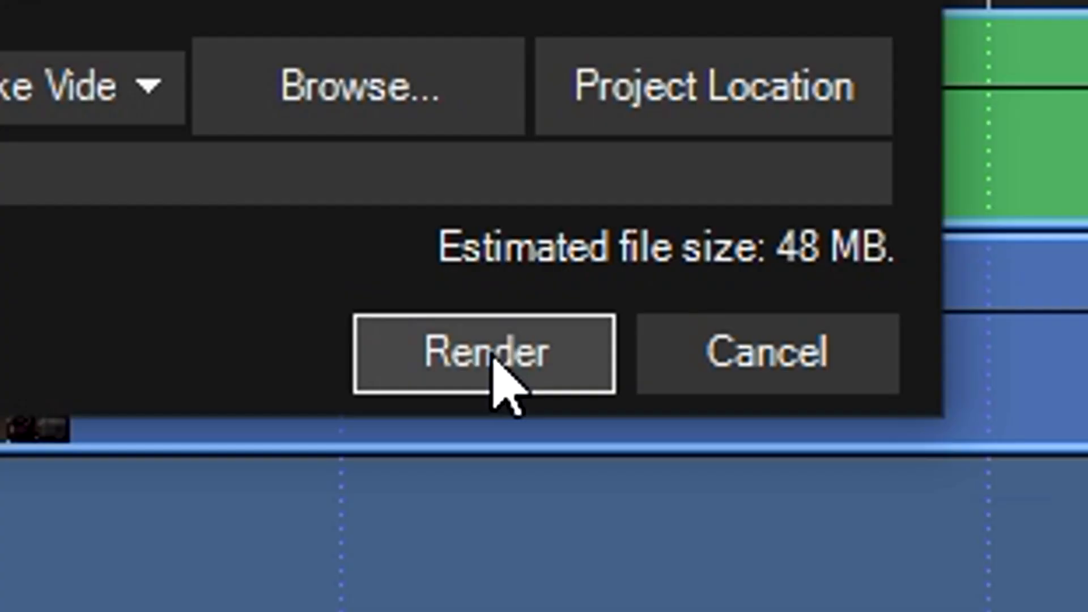
{"action": "left_click", "coordinate": [483, 354]}
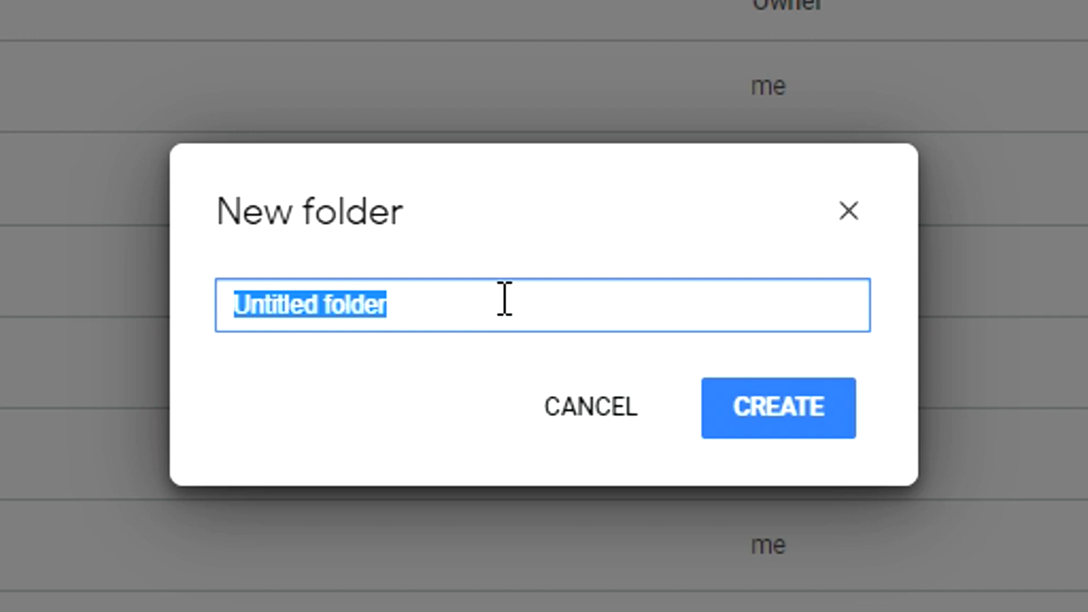
- Create a Drive folder named 'Tik Tok Videos' and pick bel meme.mp4 for upload
{"action": "type", "text": "Tik"}
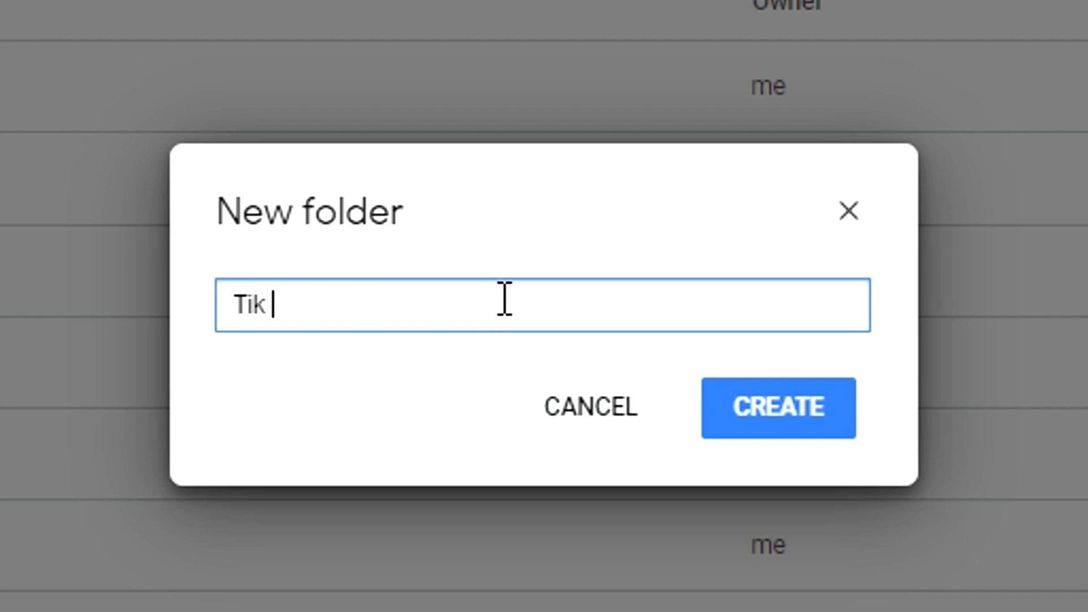
{"action": "type", "text": "Tok Videos"}
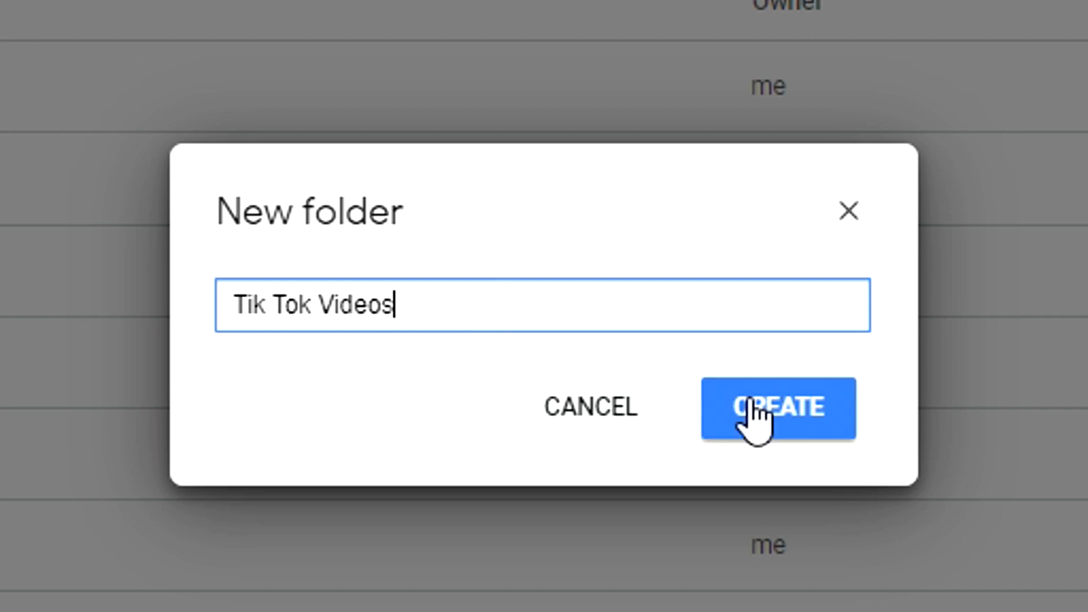
{"action": "left_click", "coordinate": [777, 408]}
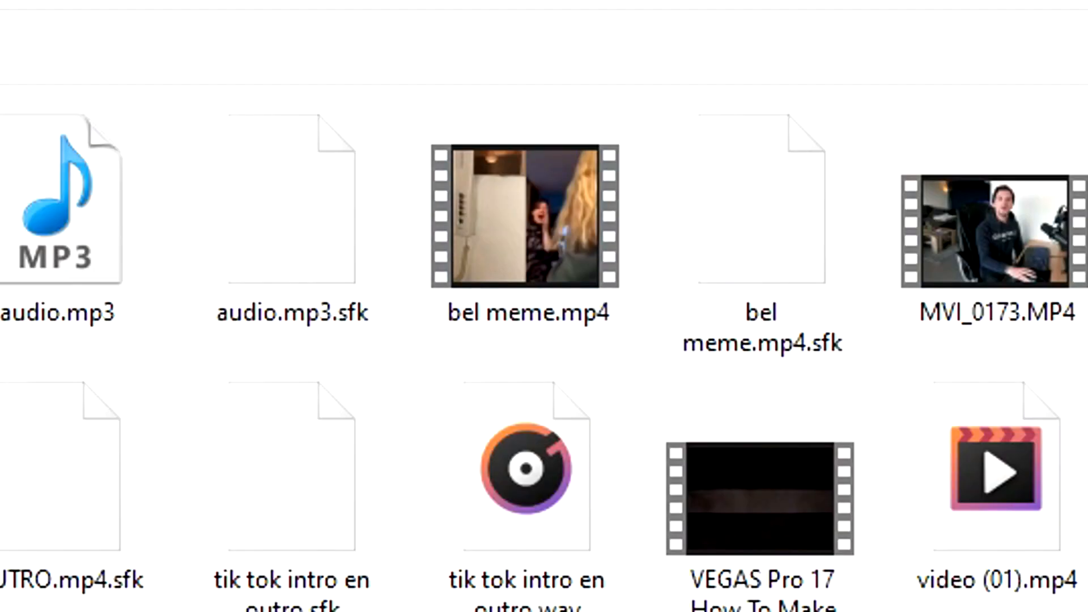
{"action": "left_click", "coordinate": [525, 215]}
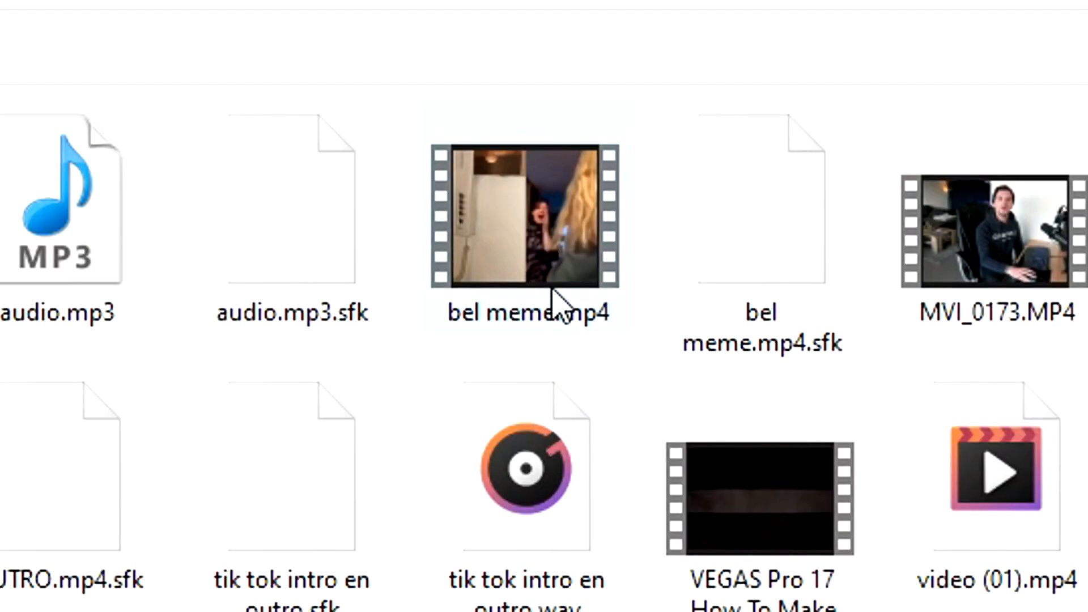